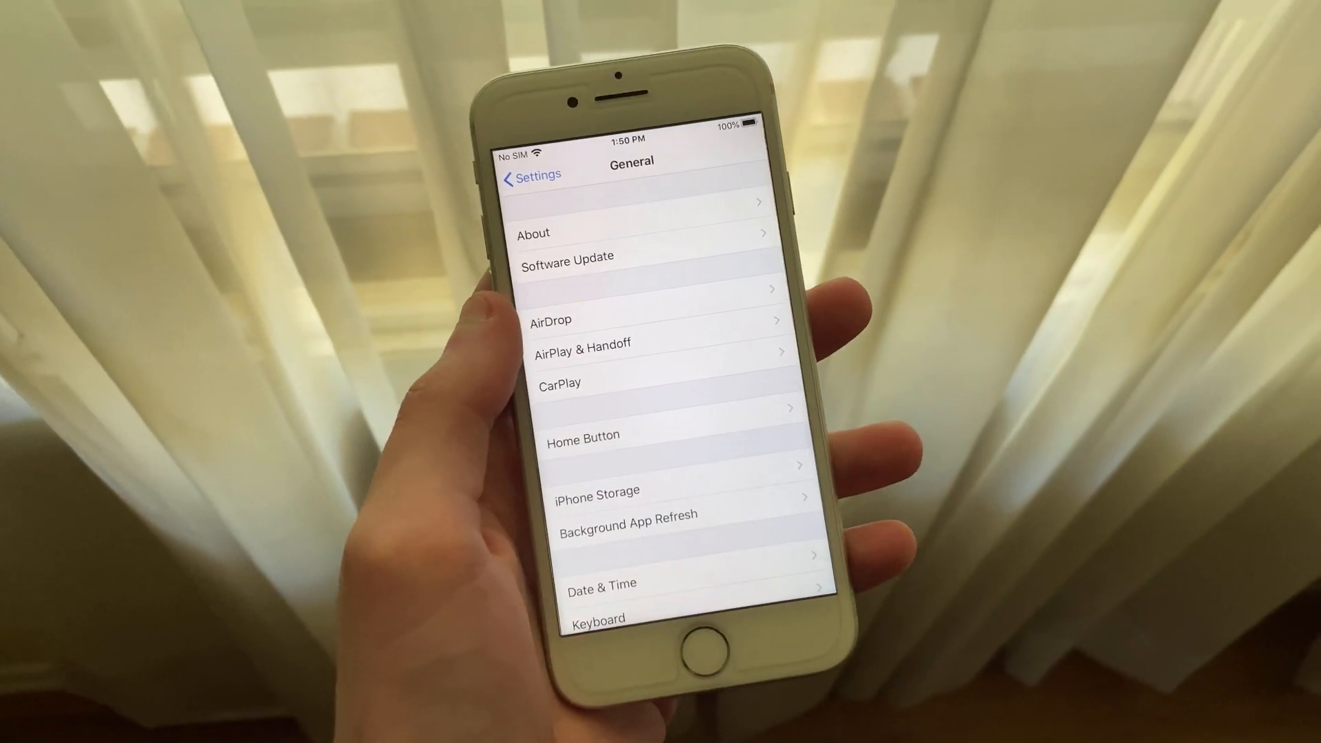
Leave the General settings page and land on the iOS 13 phone's home screen
left_click(568, 256)
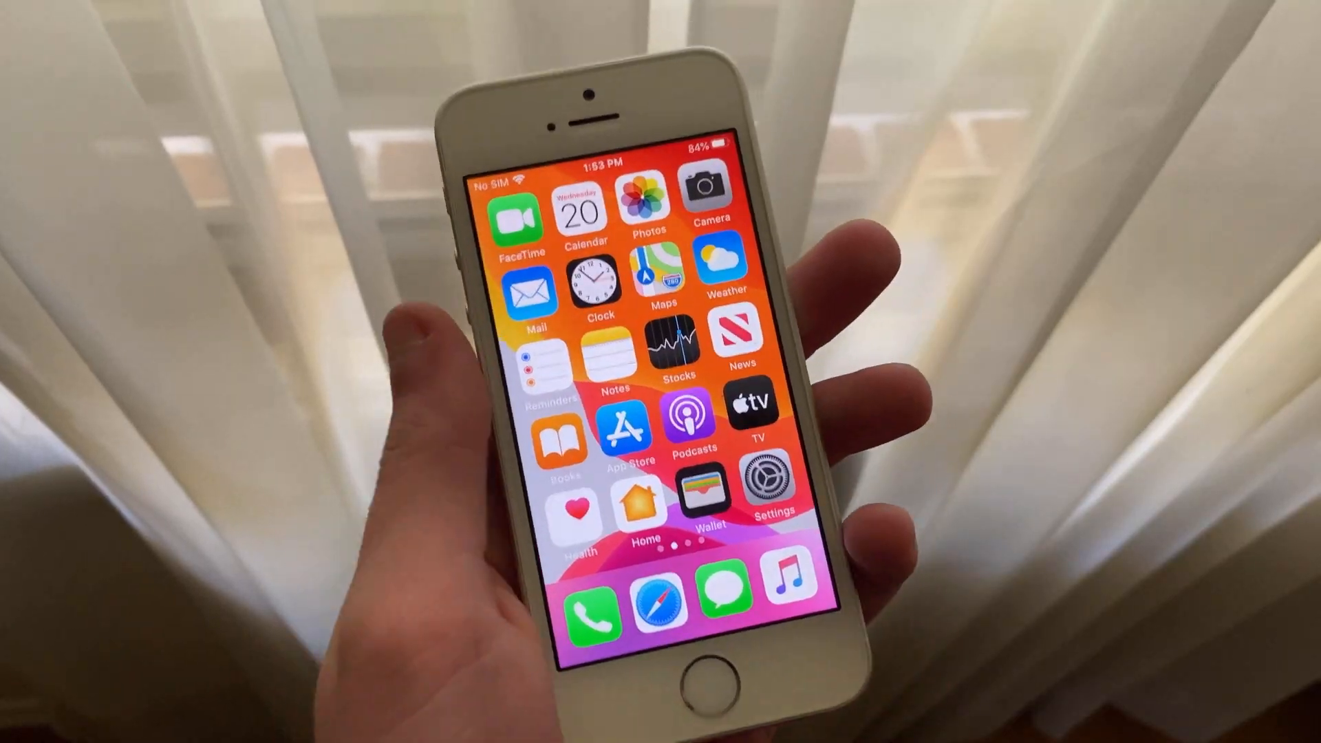
From Settings, reach Privacy > Health > COVID-19 Exposure Logging and review its off state and description
left_click(759, 489)
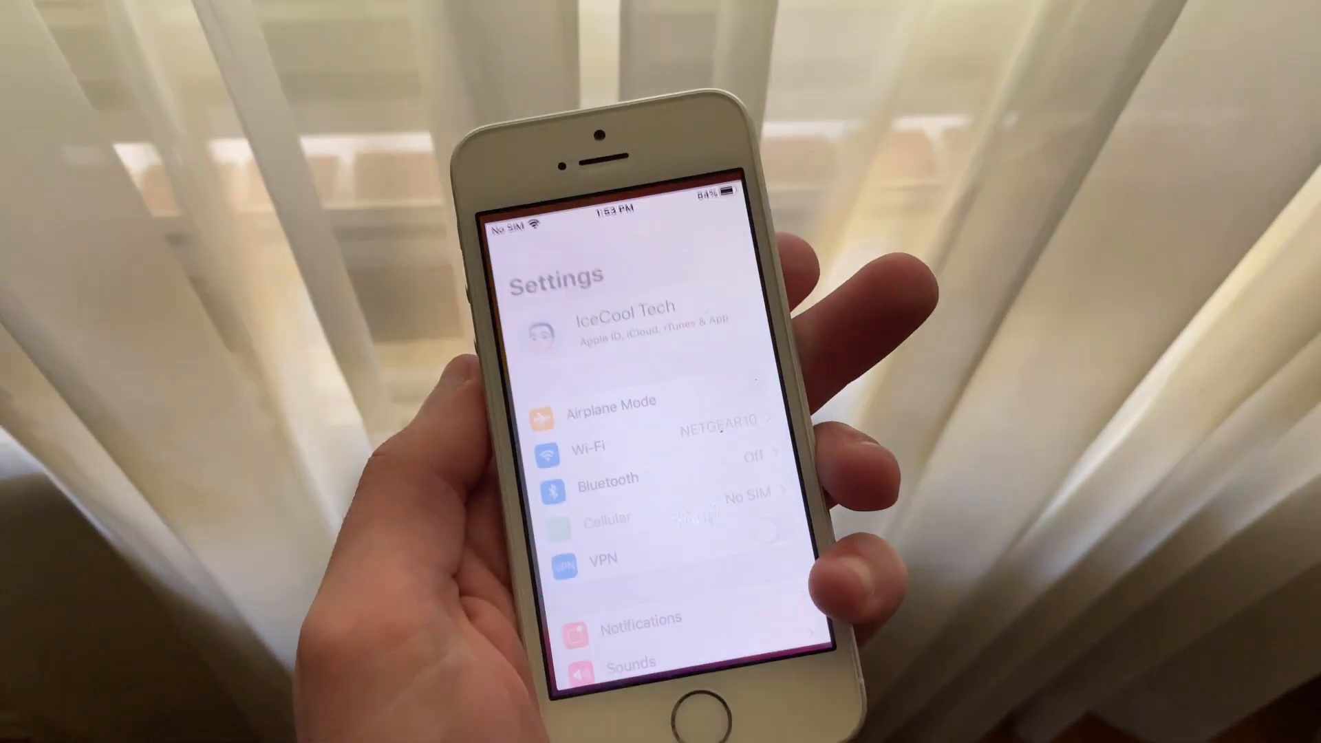
scroll("down", 3)
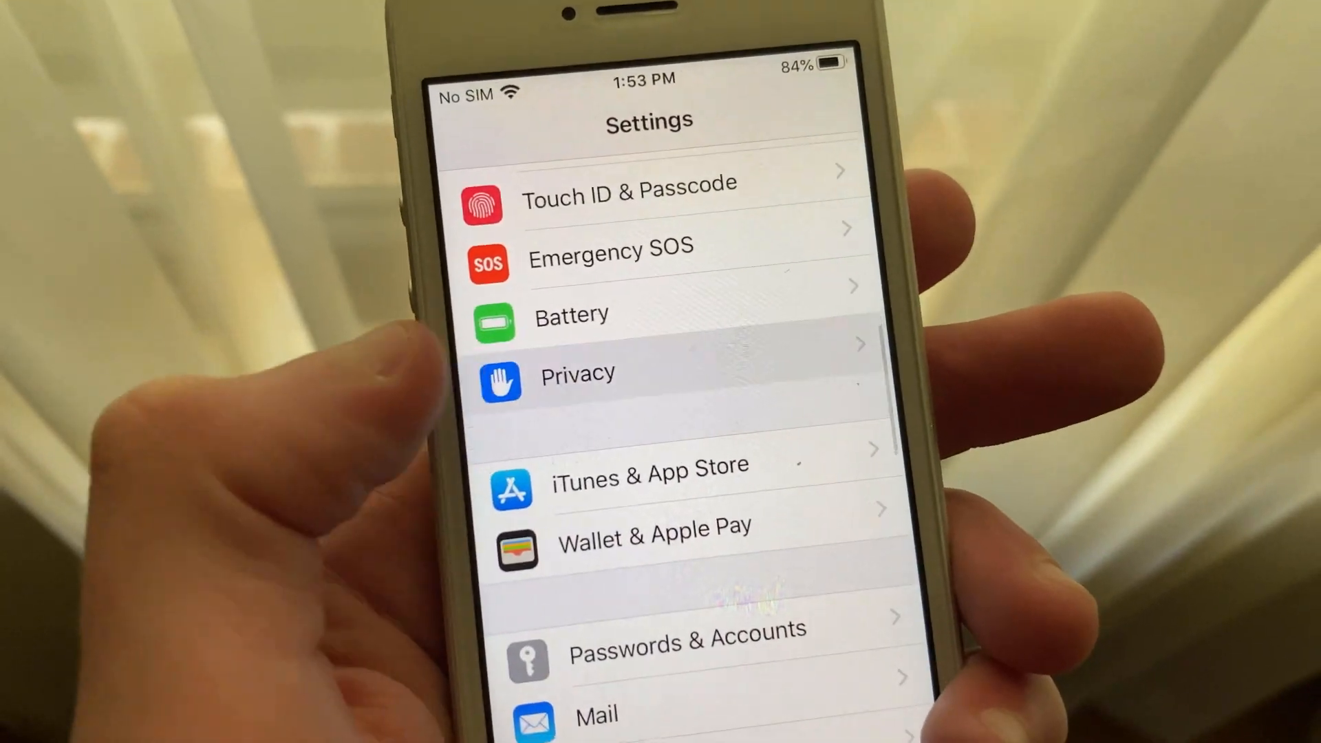
scroll("down", 3)
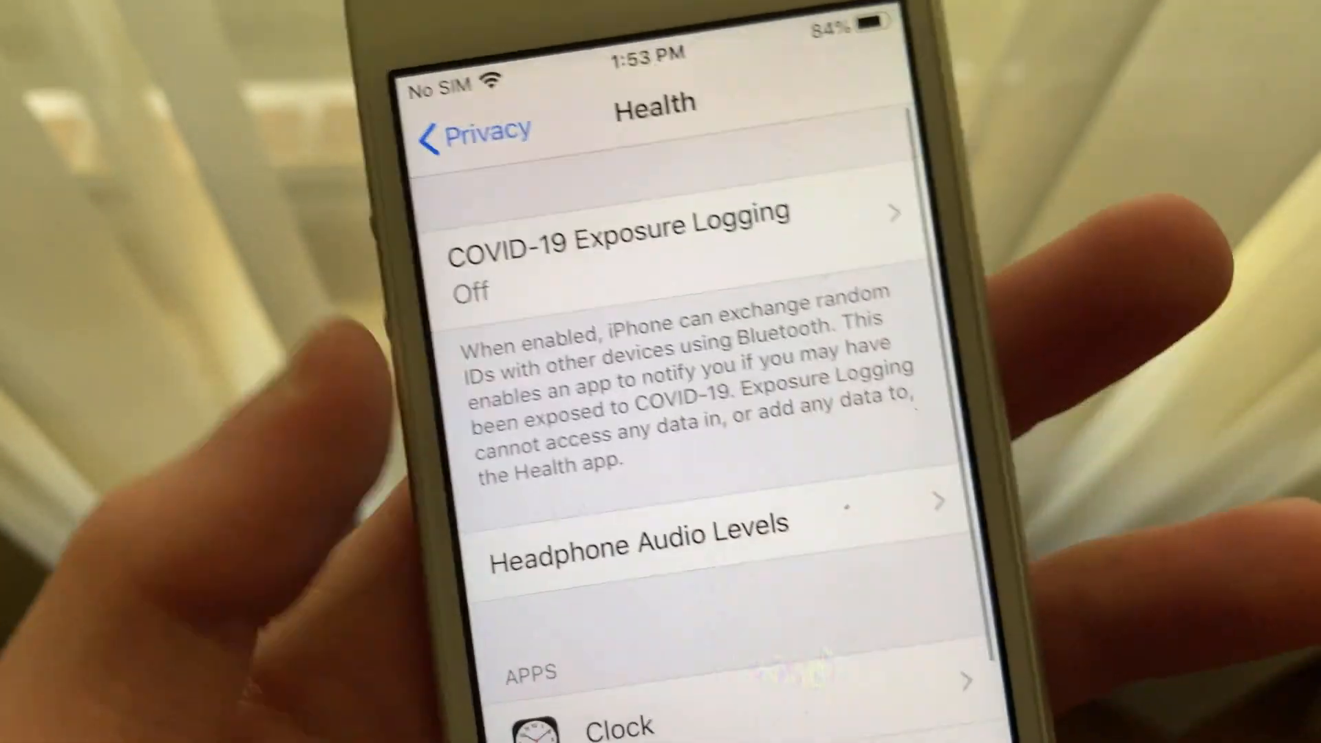
left_click(623, 236)
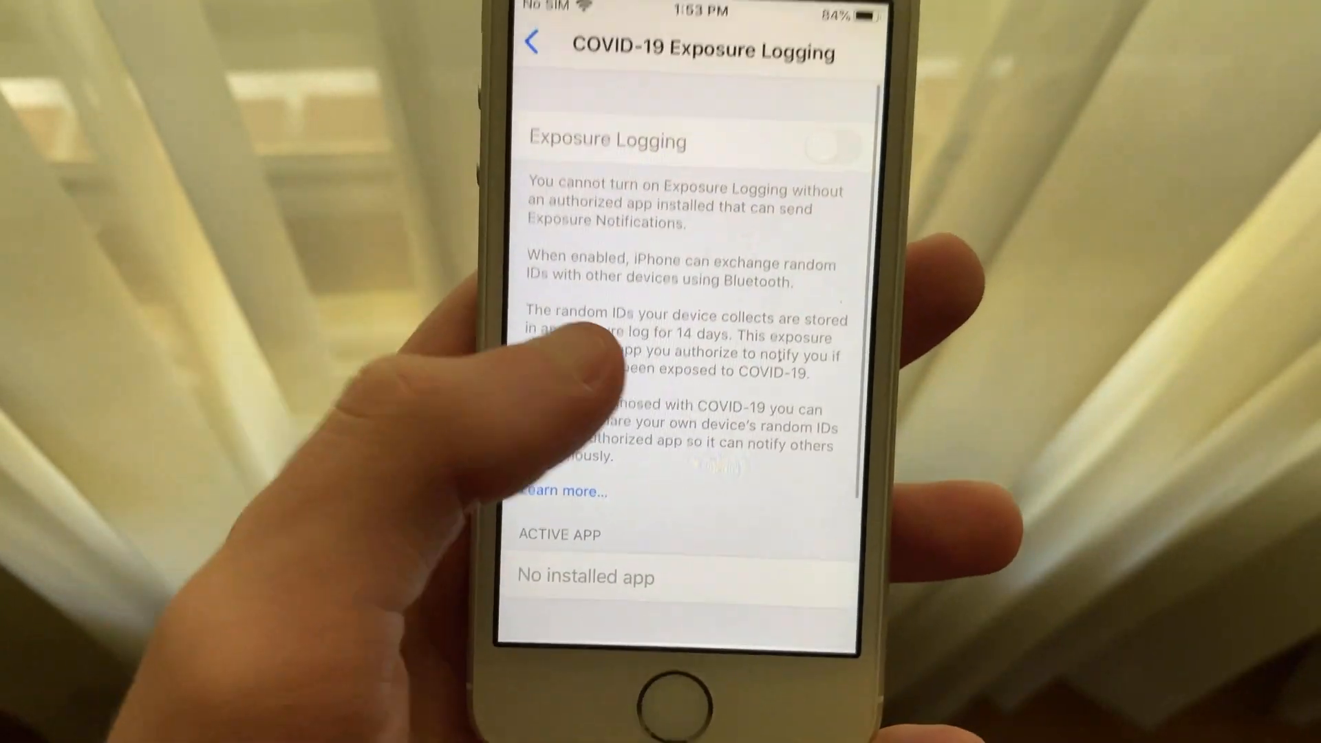
scroll("down", 3)
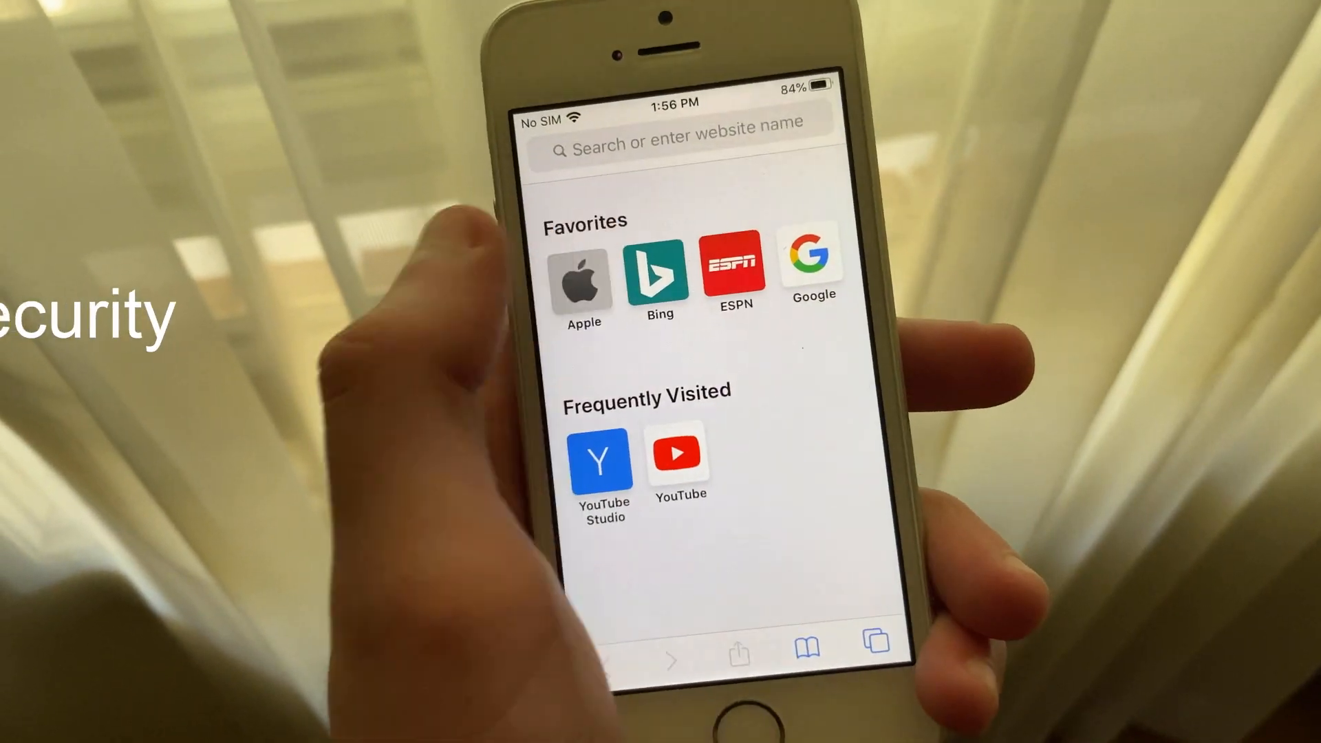
Leave Safari's start page and land on the main iOS 13.5 Settings list
left_click(580, 278)
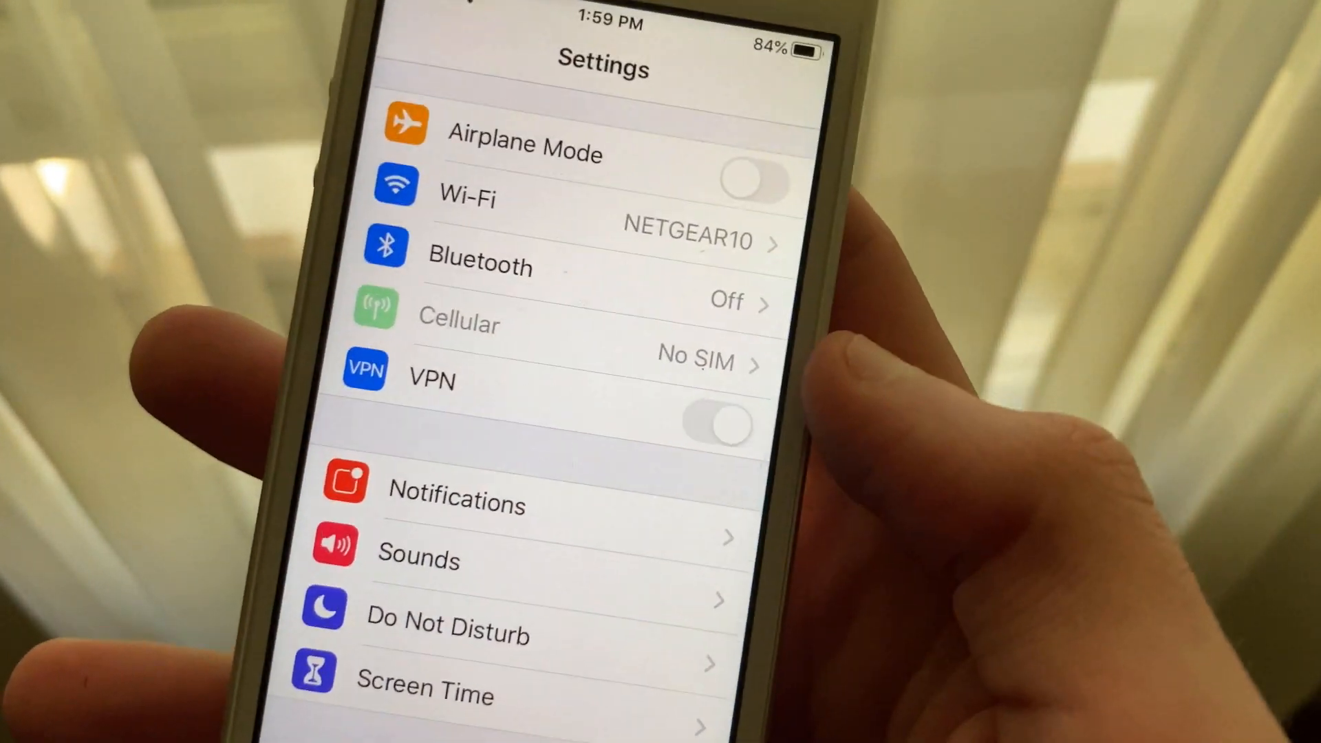
Open General > About on the iPhone 5s, revealing software version 12.4.7
left_click(715, 426)
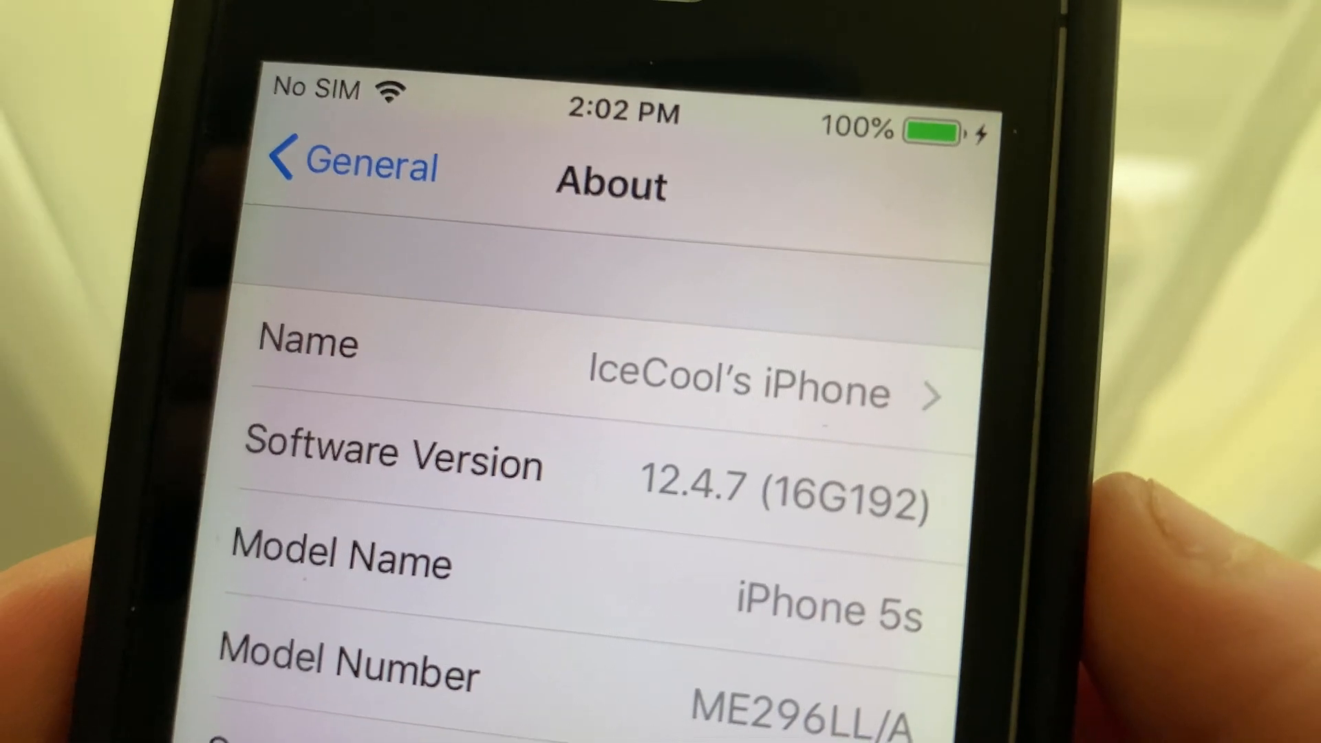
scroll("down", 3)
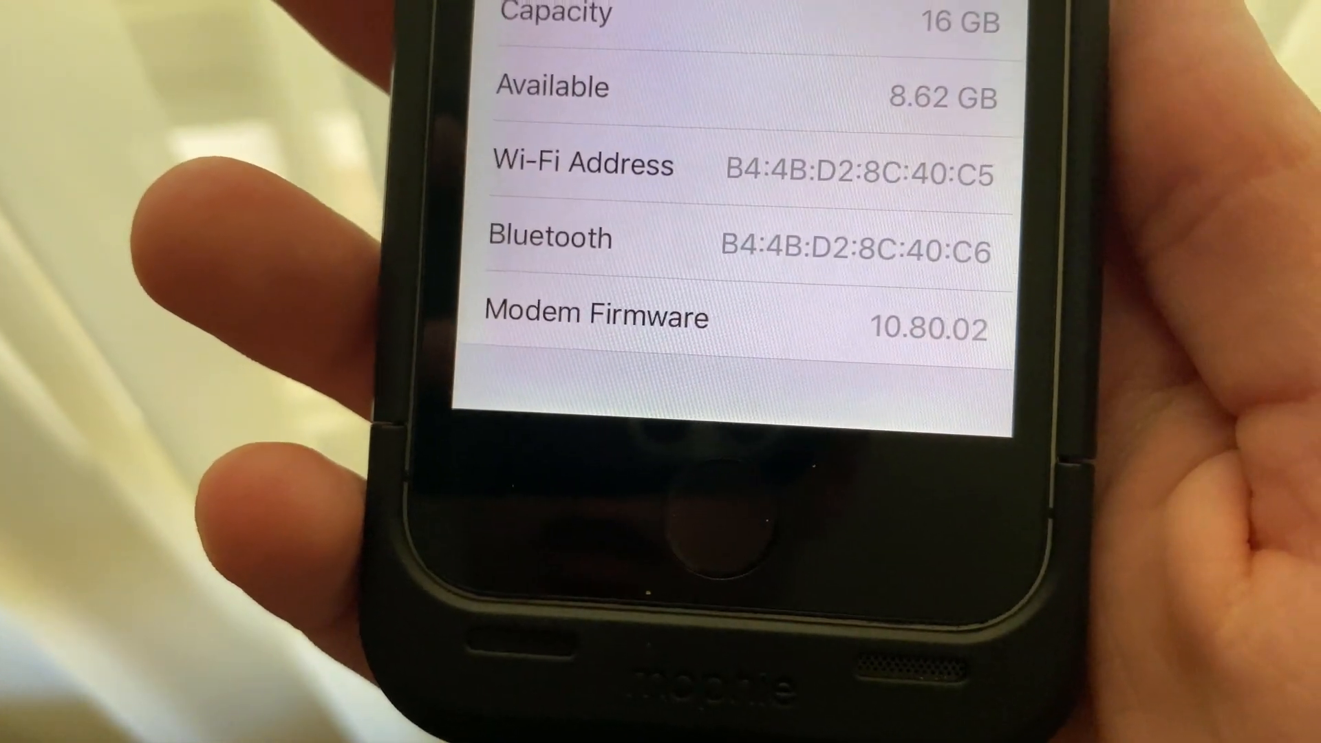